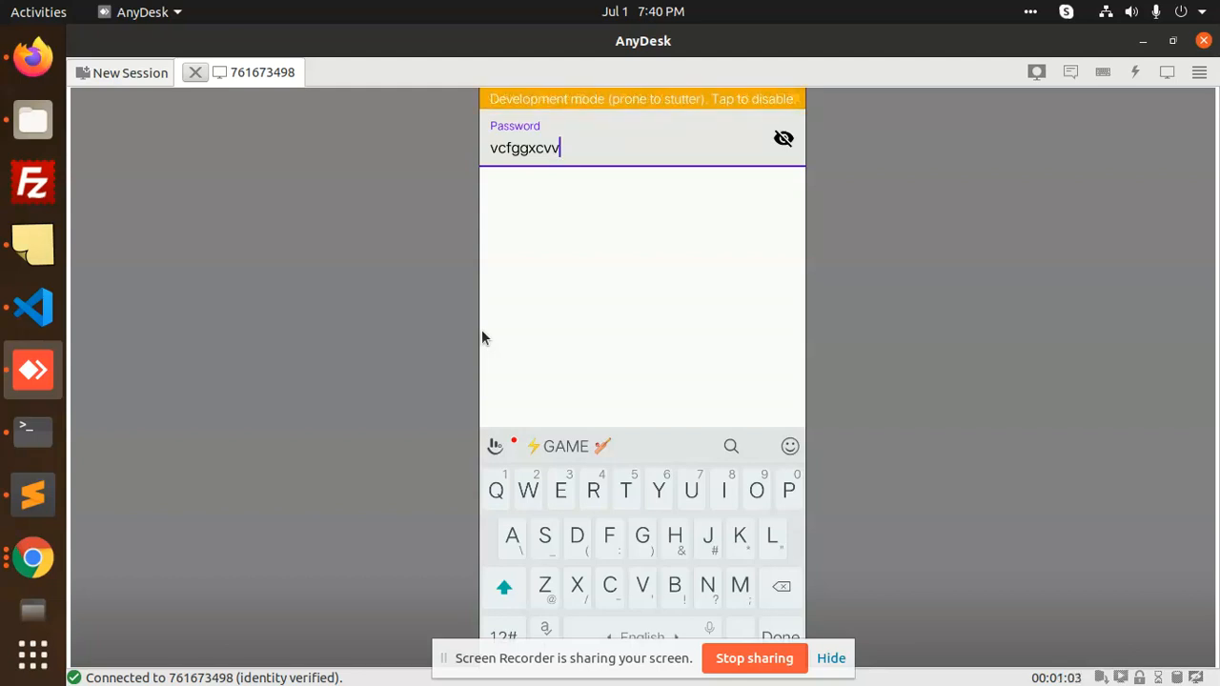
{"action": "type", "text": "Vvb"}
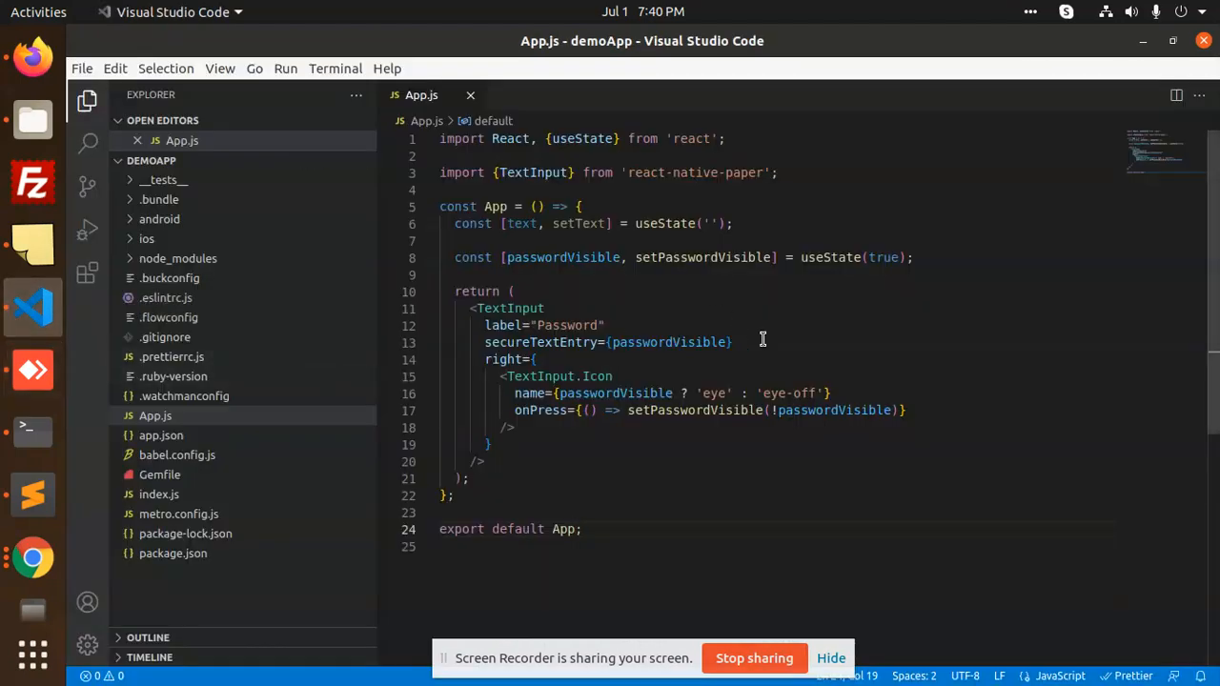
{"action": "mouse_move", "coordinate": [709, 172]}
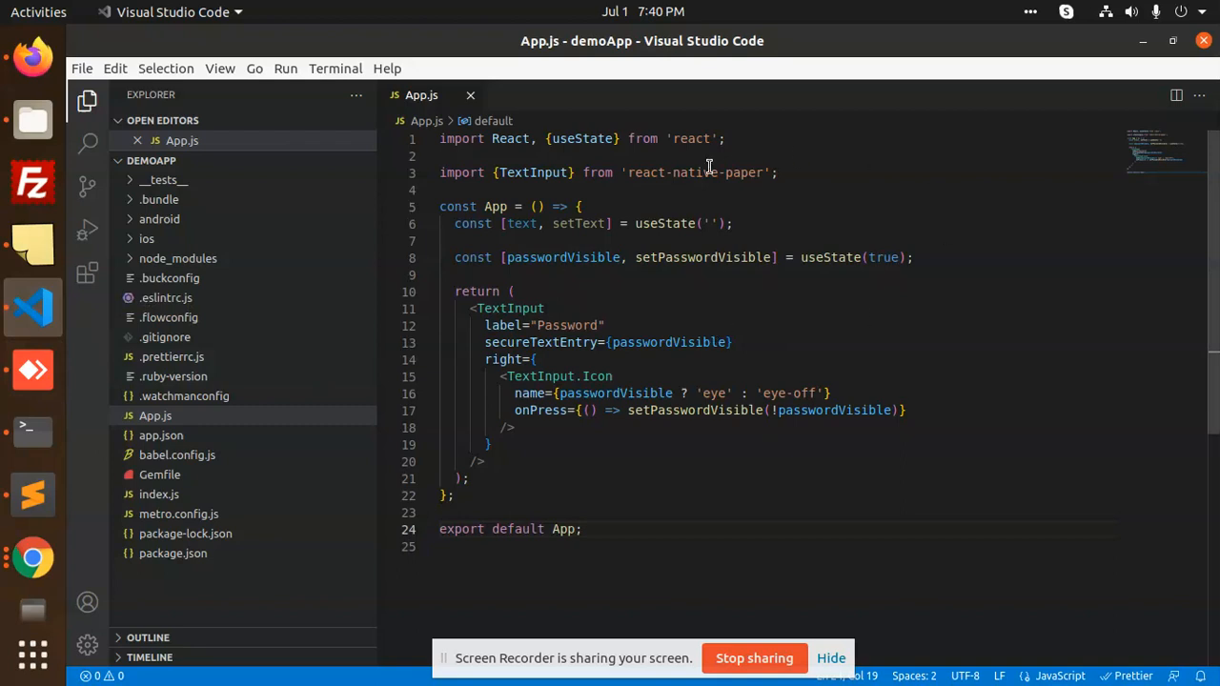
{"action": "double_click", "coordinate": [696, 171]}
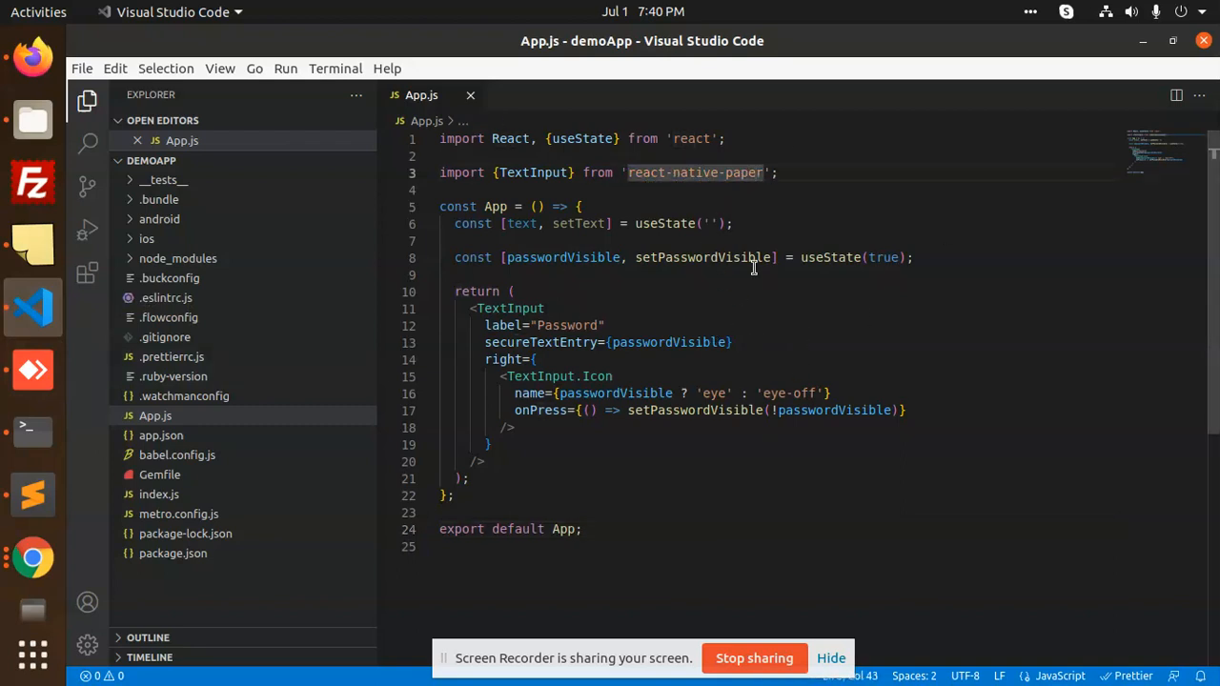
{"action": "mouse_move", "coordinate": [743, 381]}
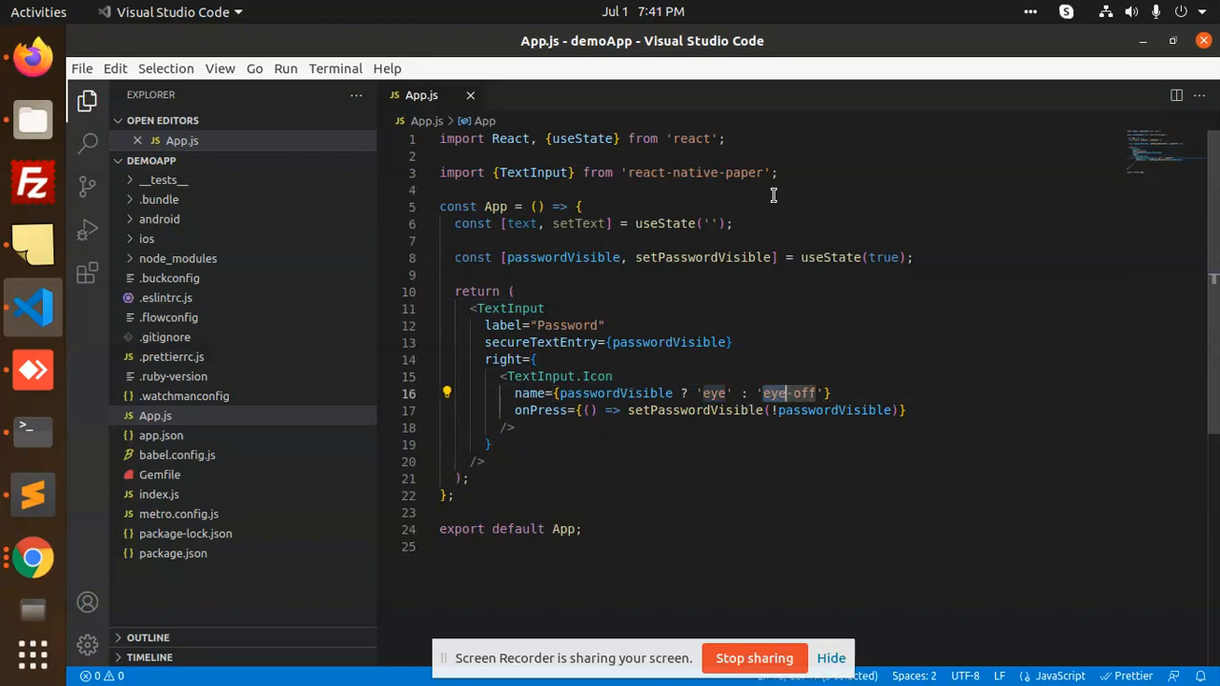
{"action": "mouse_move", "coordinate": [736, 162]}
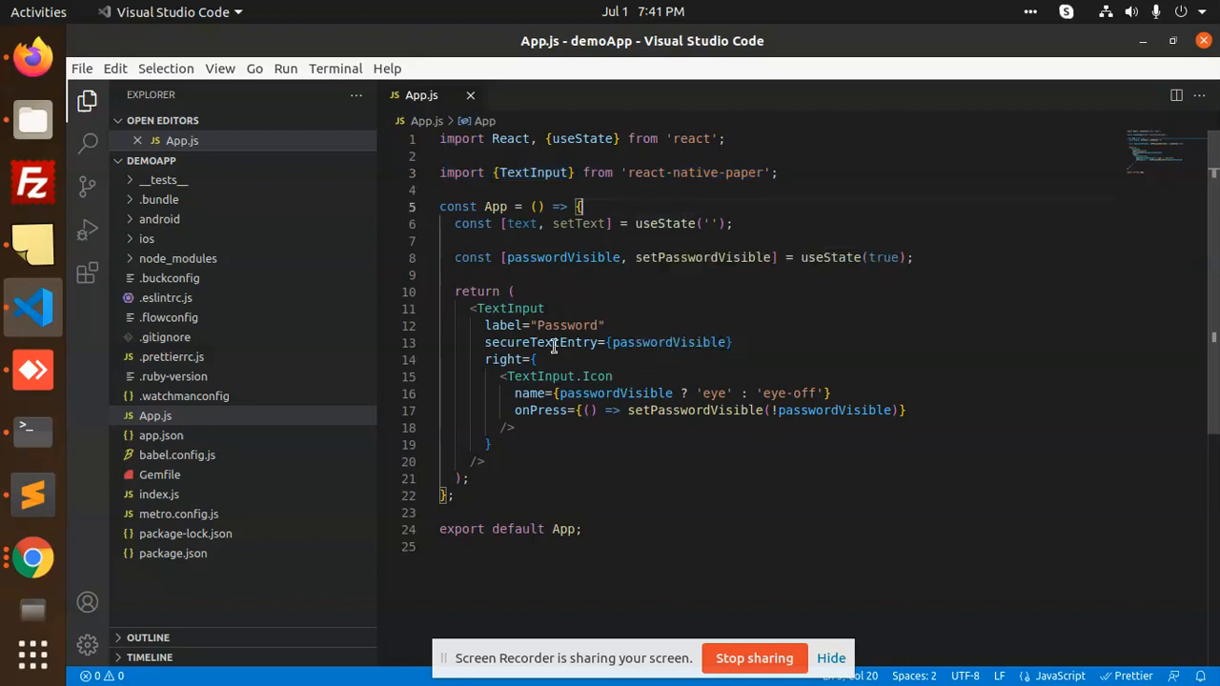
{"action": "double_click", "coordinate": [533, 171]}
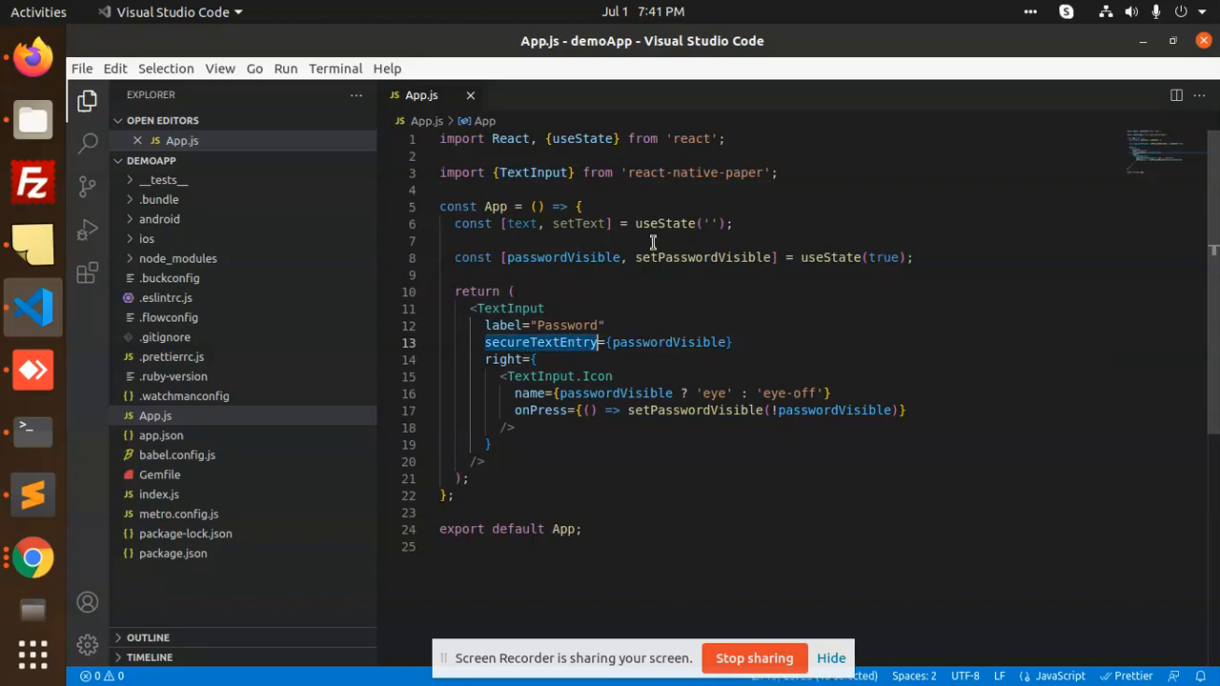
{"action": "left_click", "coordinate": [564, 343]}
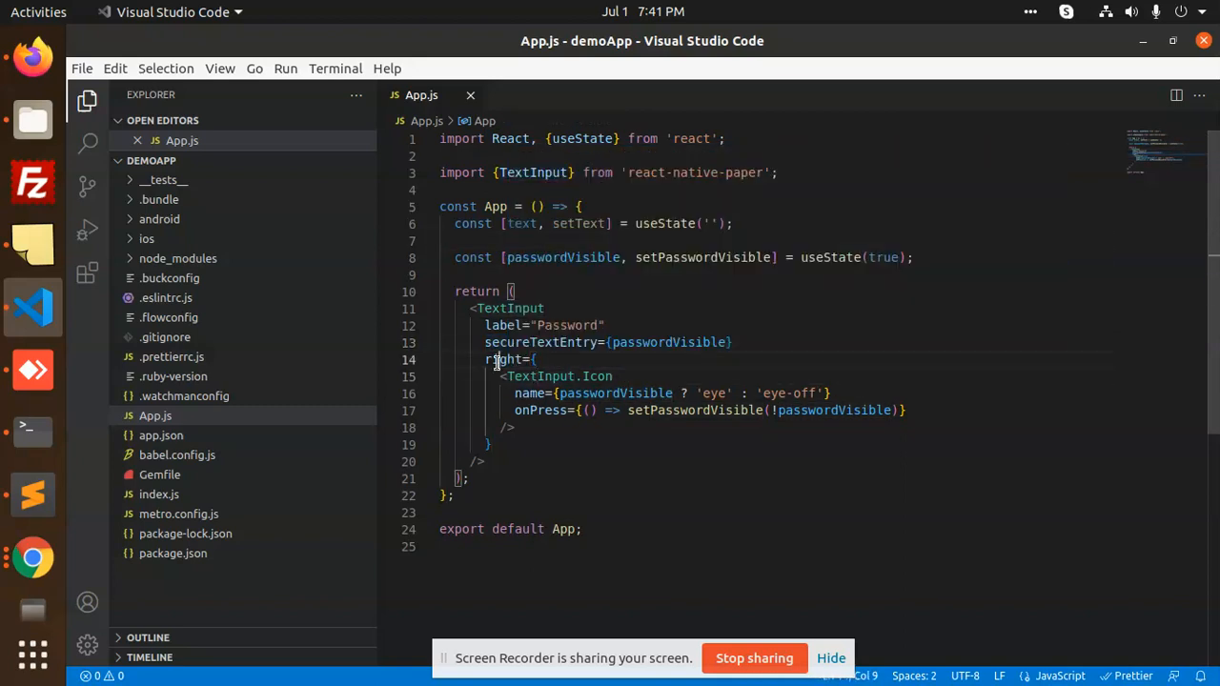
{"action": "double_click", "coordinate": [541, 376]}
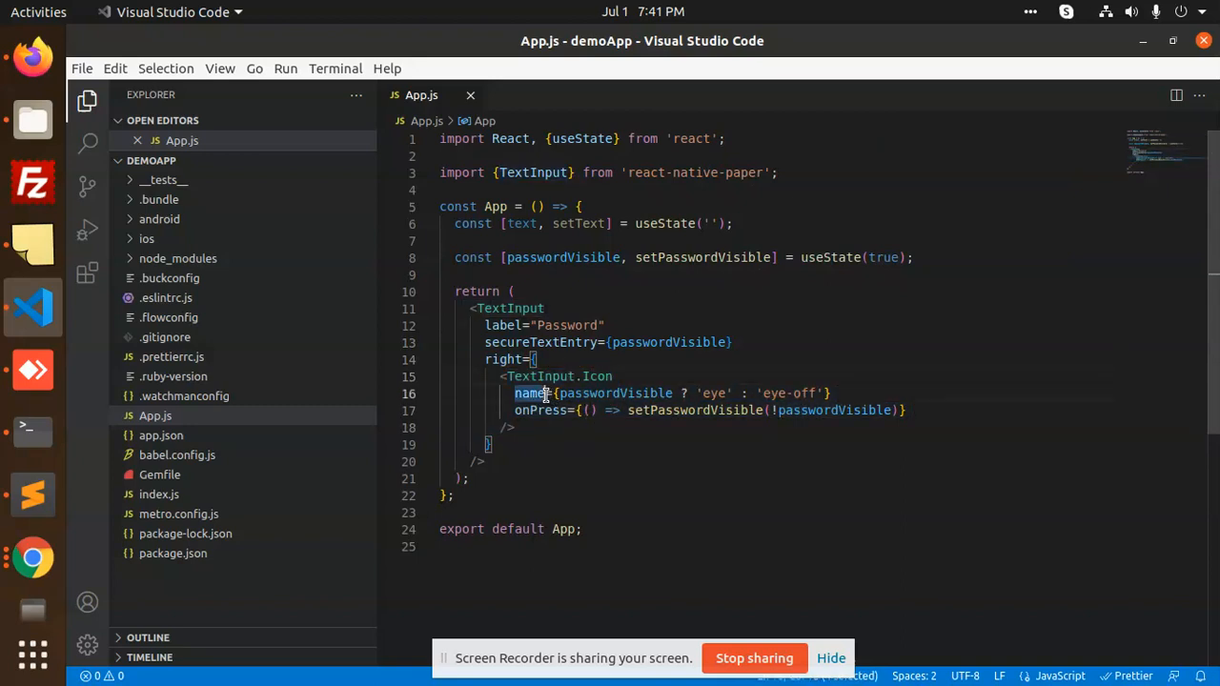
{"action": "double_click", "coordinate": [614, 393]}
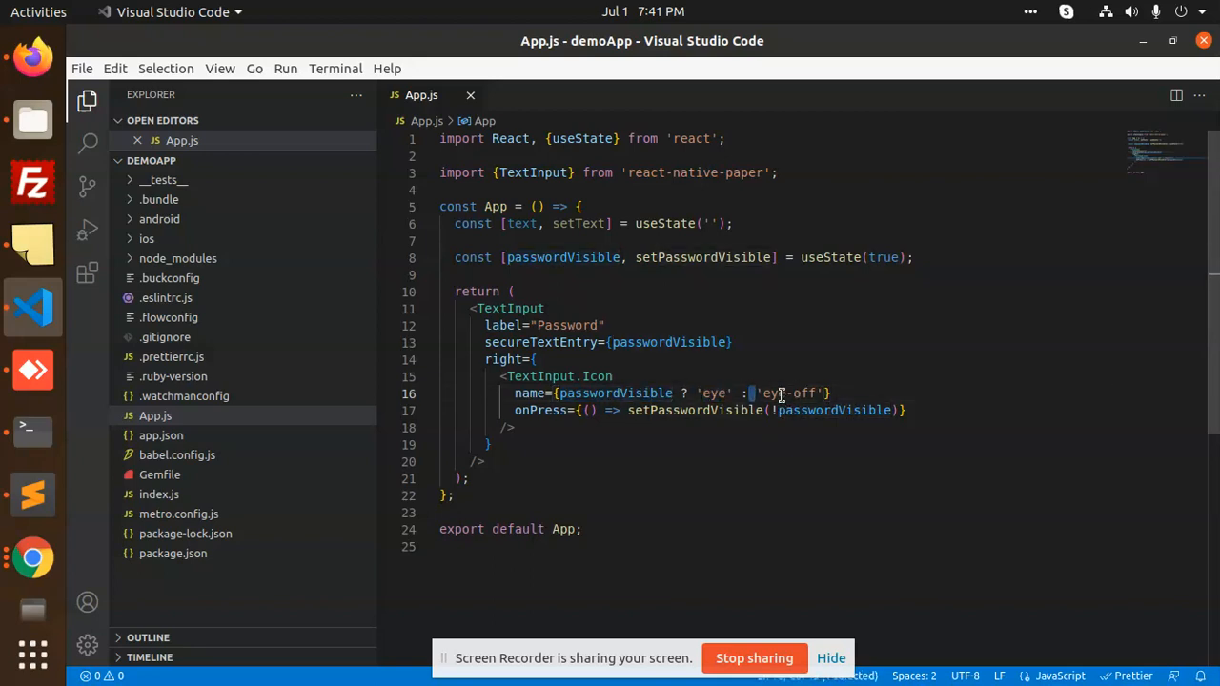
{"action": "double_click", "coordinate": [693, 410]}
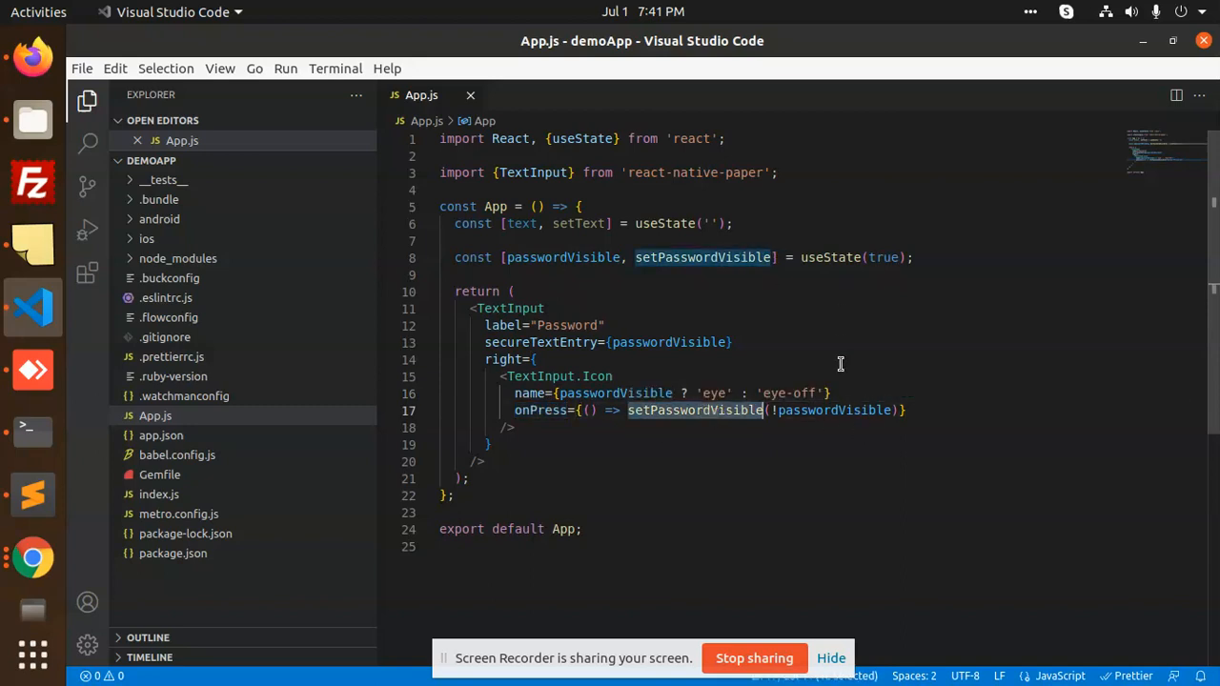
{"action": "scroll", "scroll_direction": "down", "scroll_amount": 3}
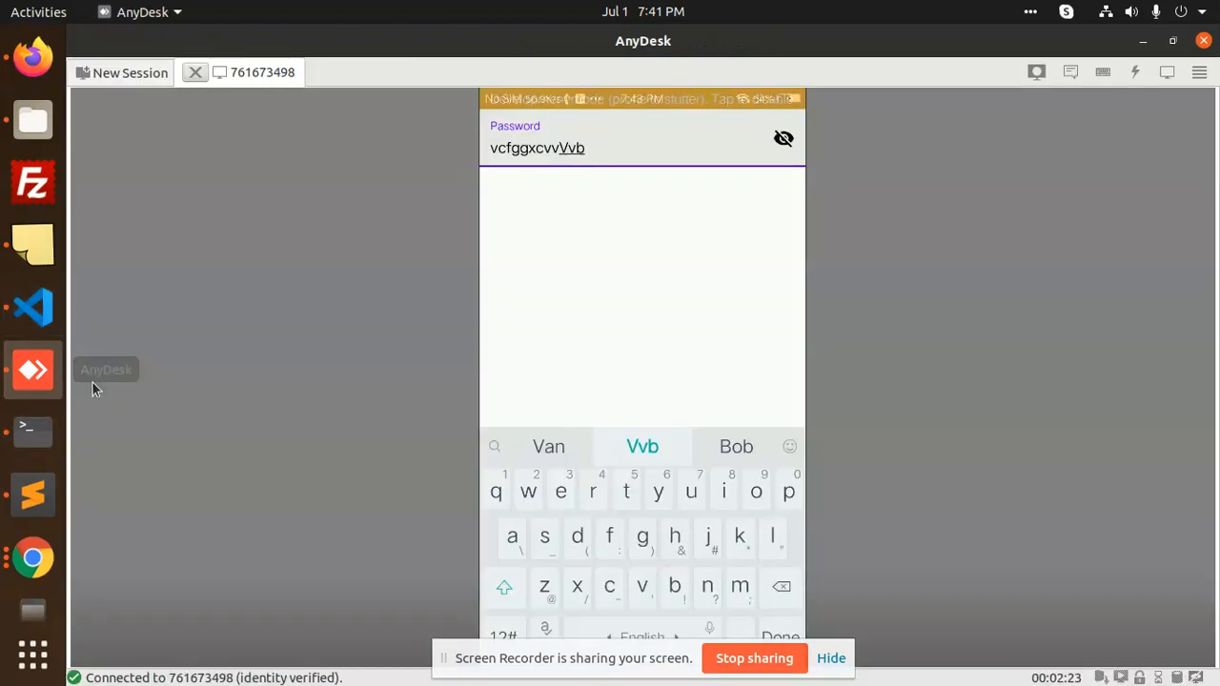
{"action": "left_click", "coordinate": [782, 137]}
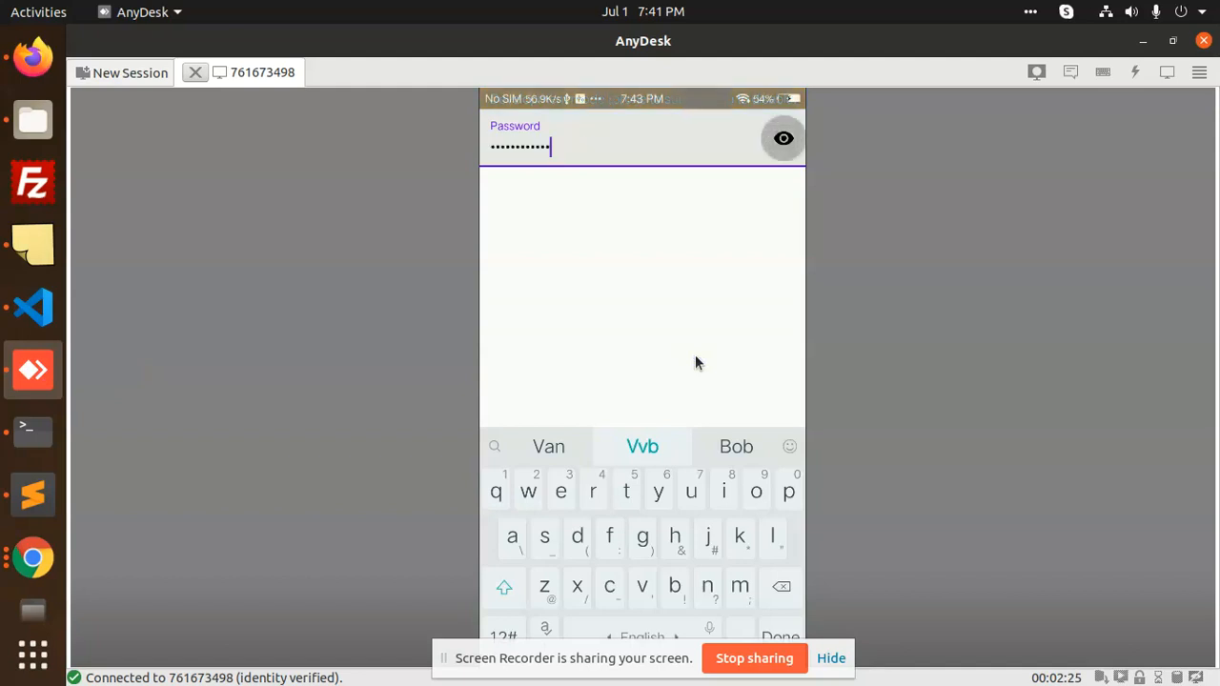
{"action": "left_click", "coordinate": [781, 137]}
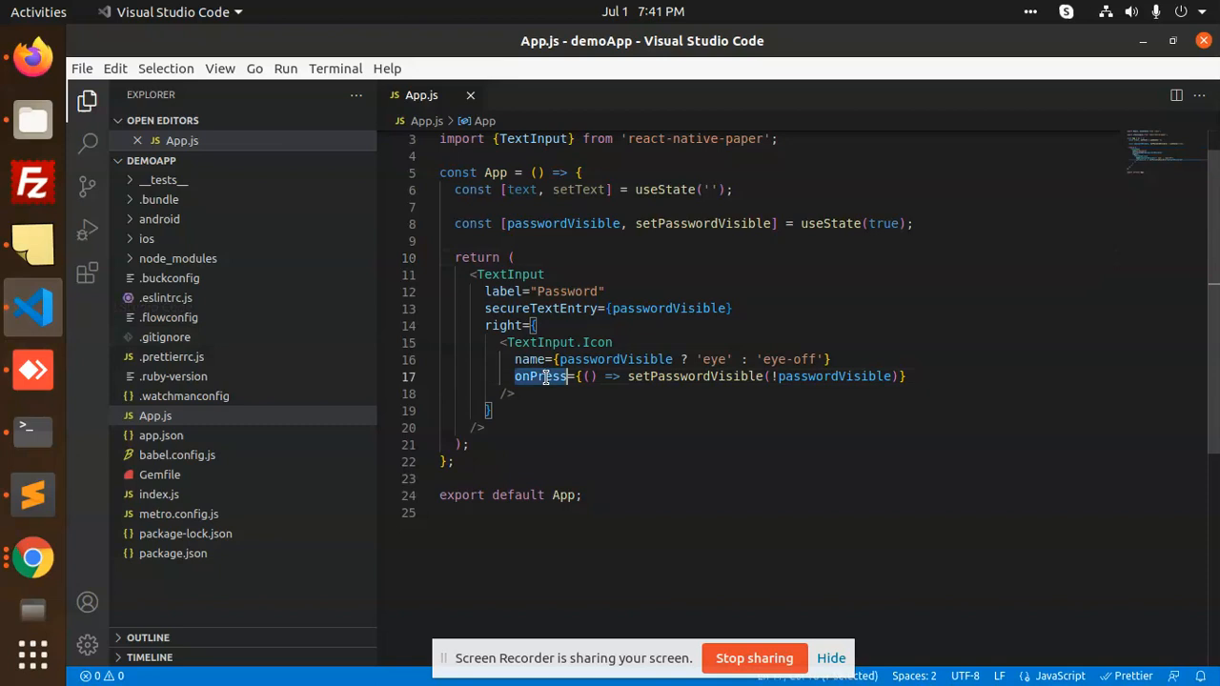
{"action": "double_click", "coordinate": [694, 376]}
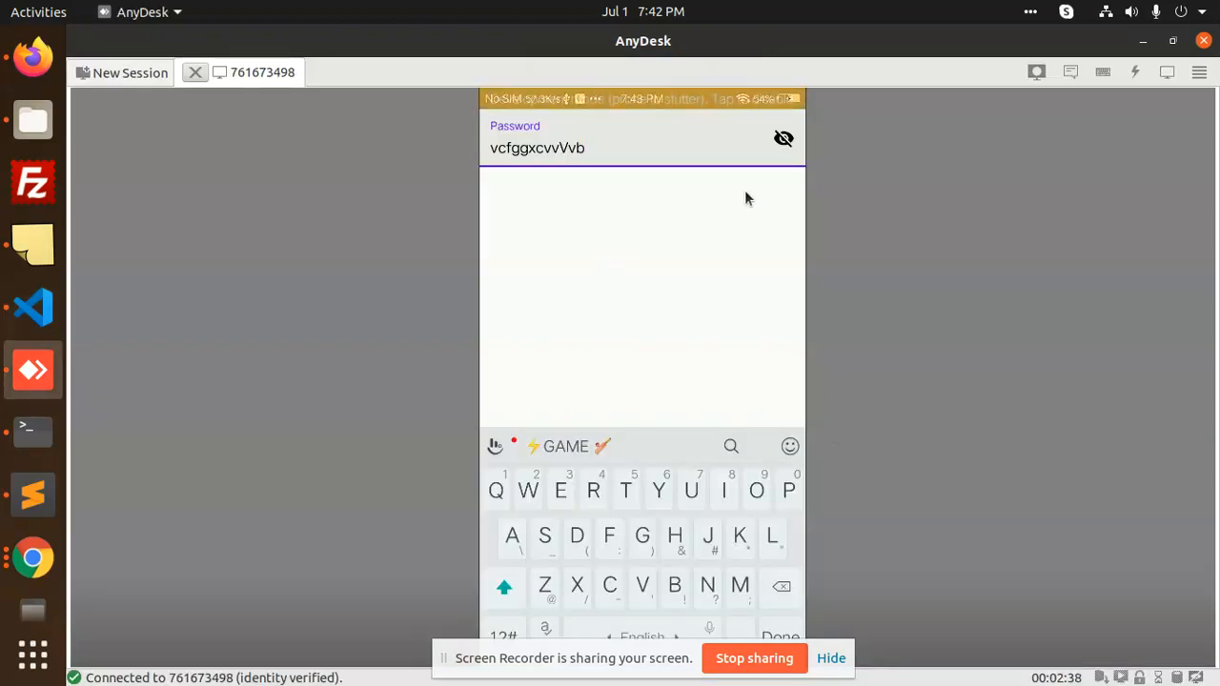
{"action": "left_click", "coordinate": [783, 138]}
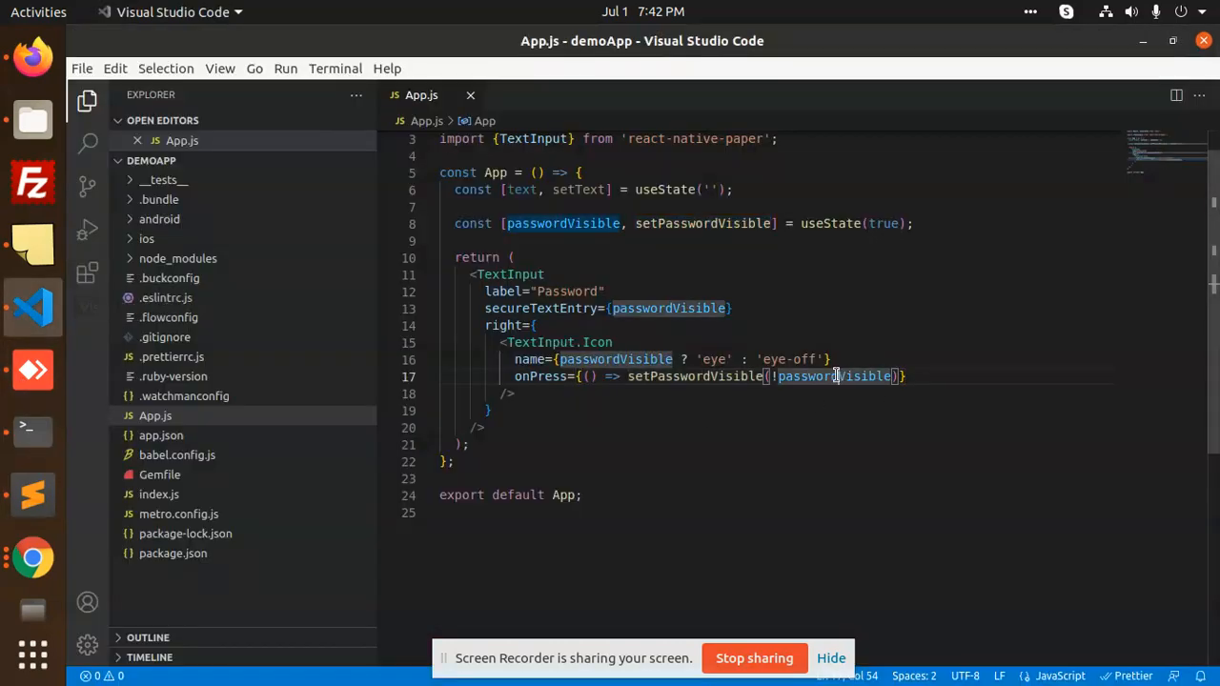
{"action": "double_click", "coordinate": [835, 375]}
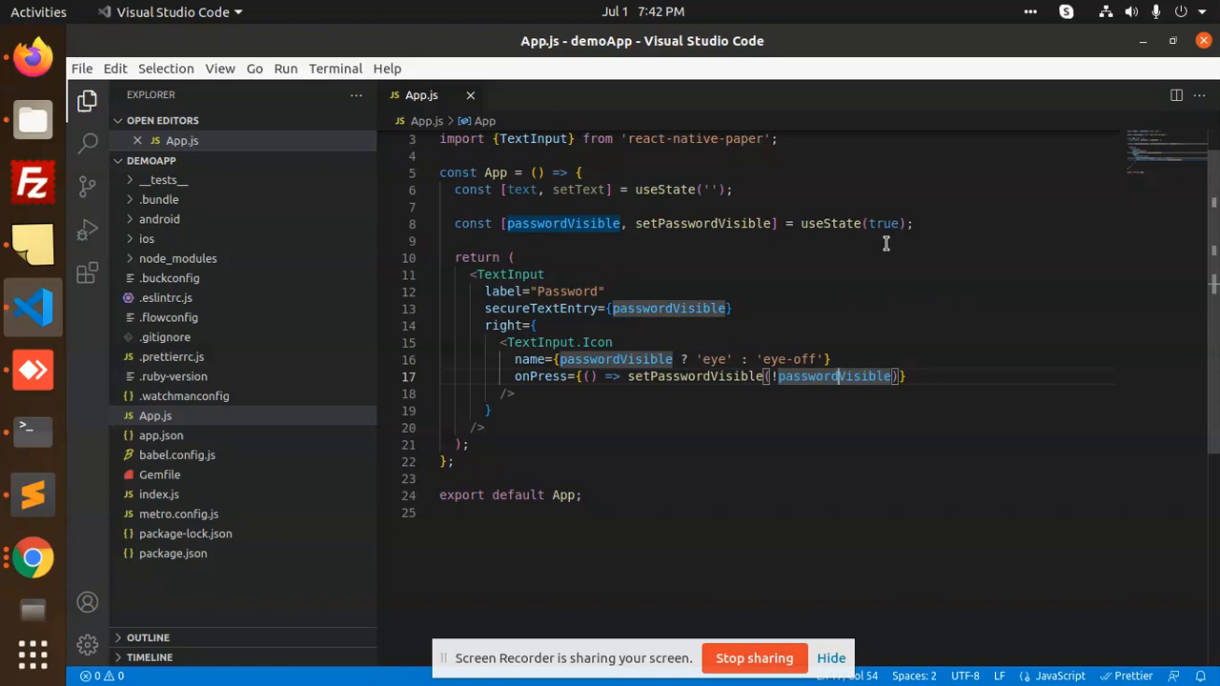
{"action": "mouse_move", "coordinate": [755, 393]}
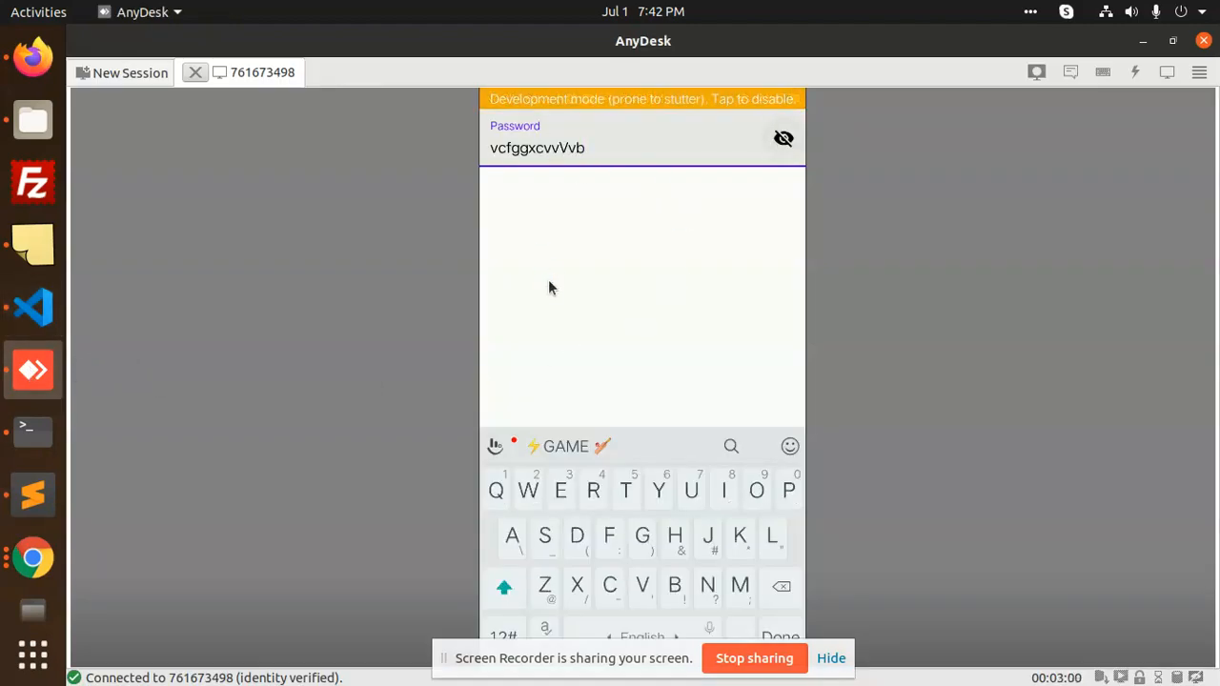
{"action": "left_click", "coordinate": [30, 306]}
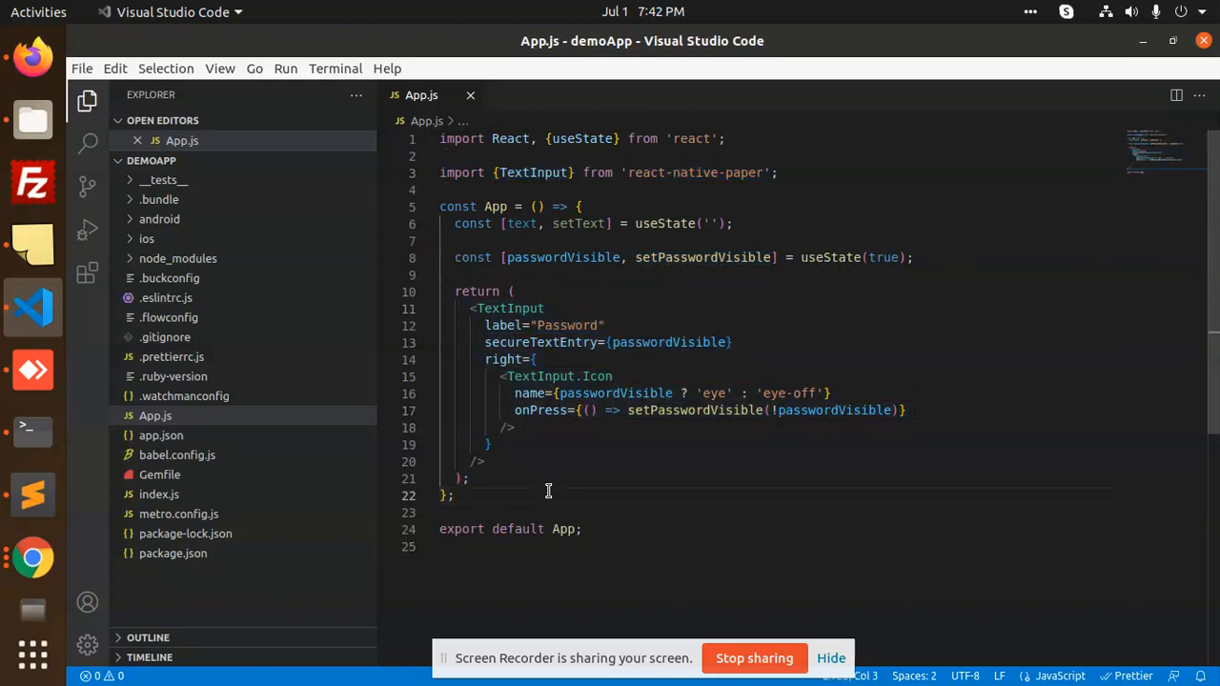
{"action": "mouse_move", "coordinate": [625, 370]}
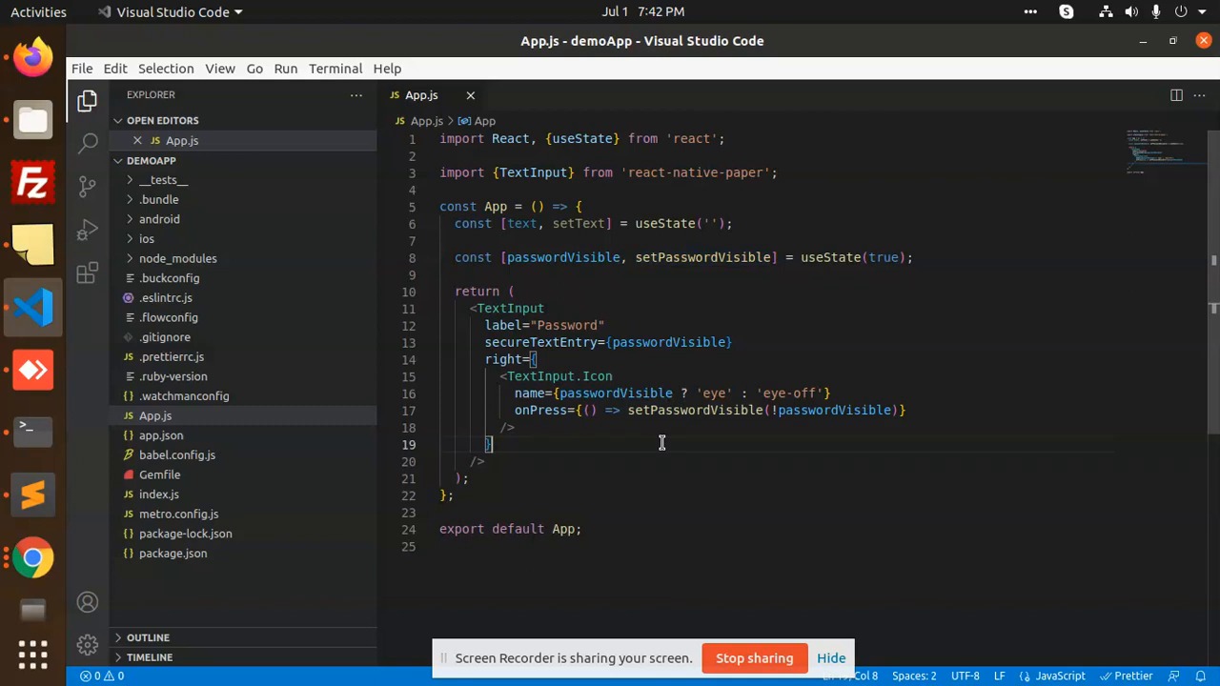
{"action": "mouse_move", "coordinate": [599, 534]}
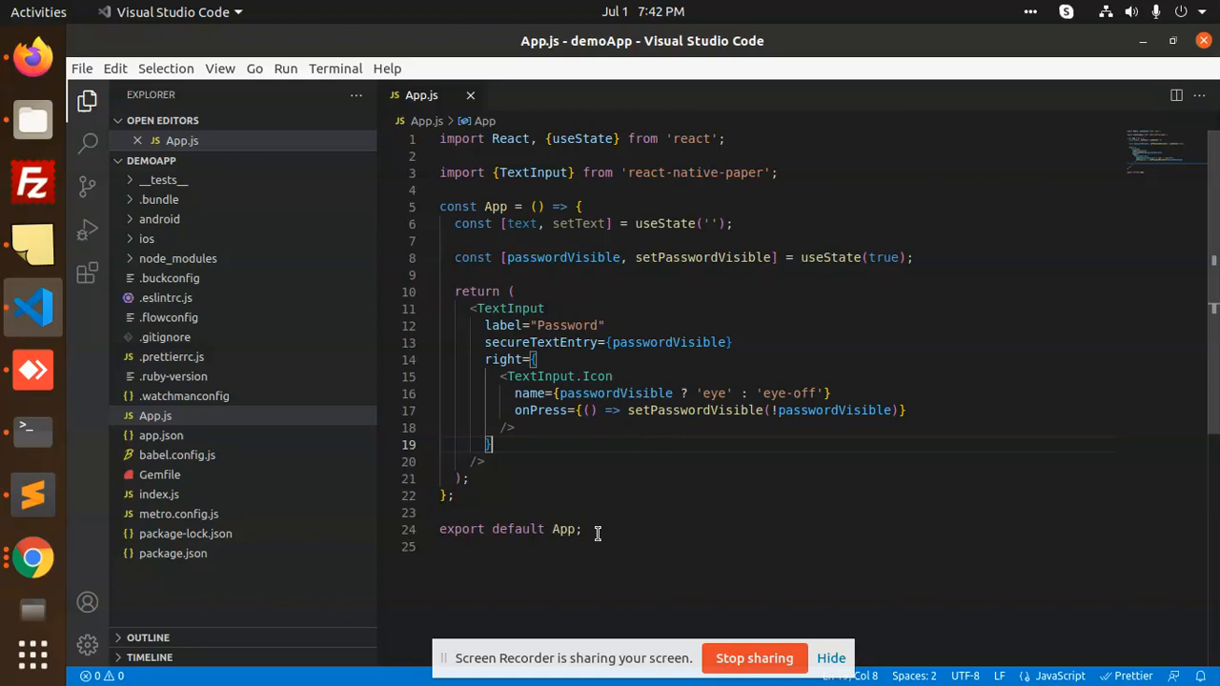